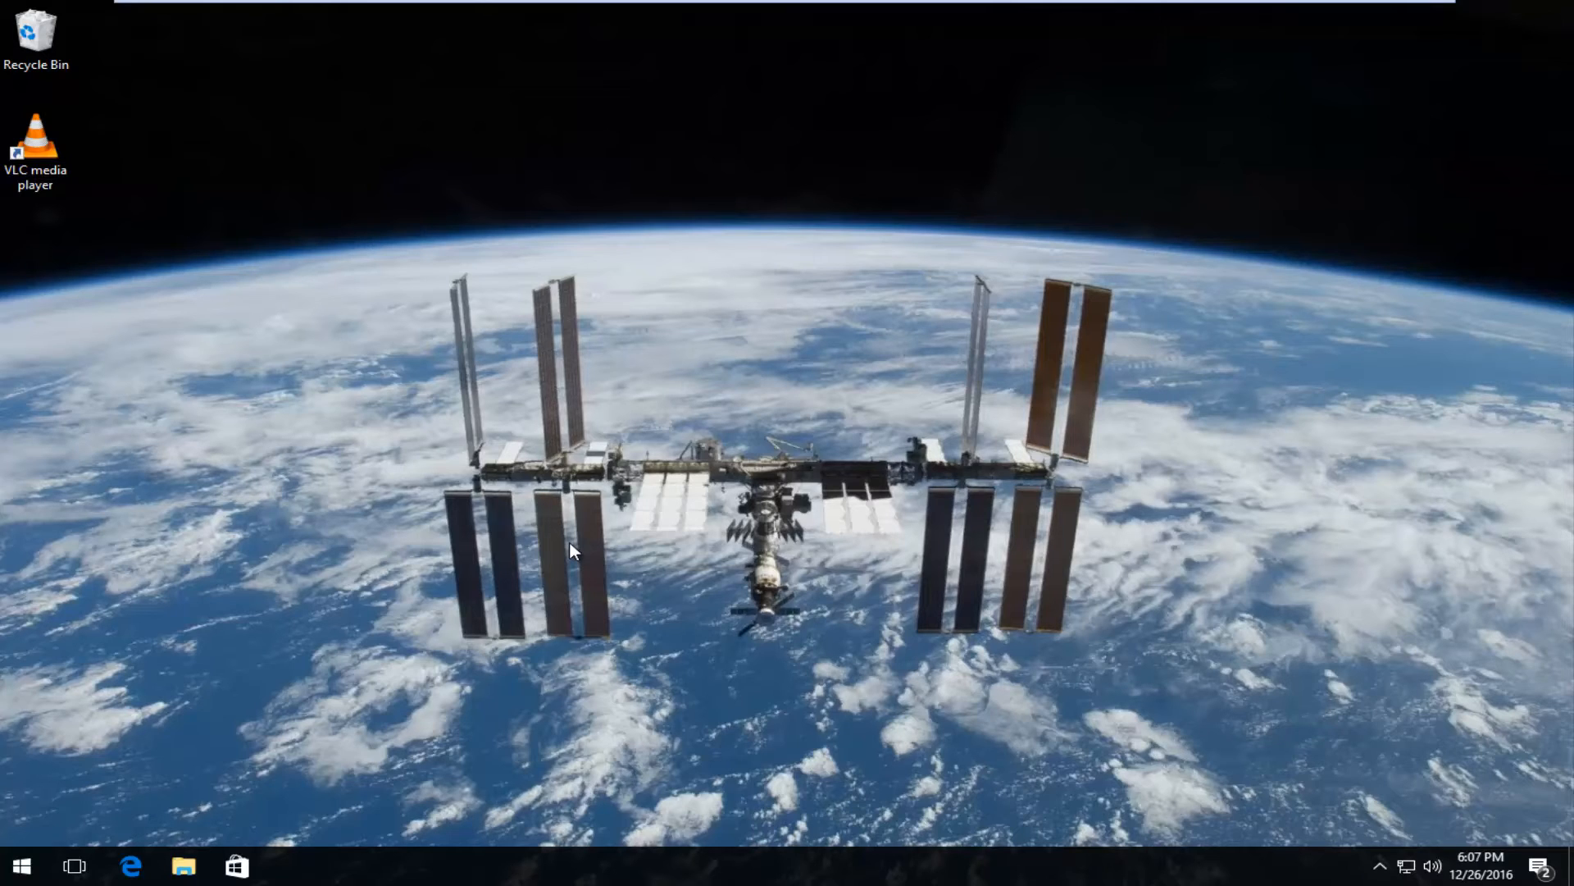
{"action": "mouse_move", "coordinate": [241, 608]}
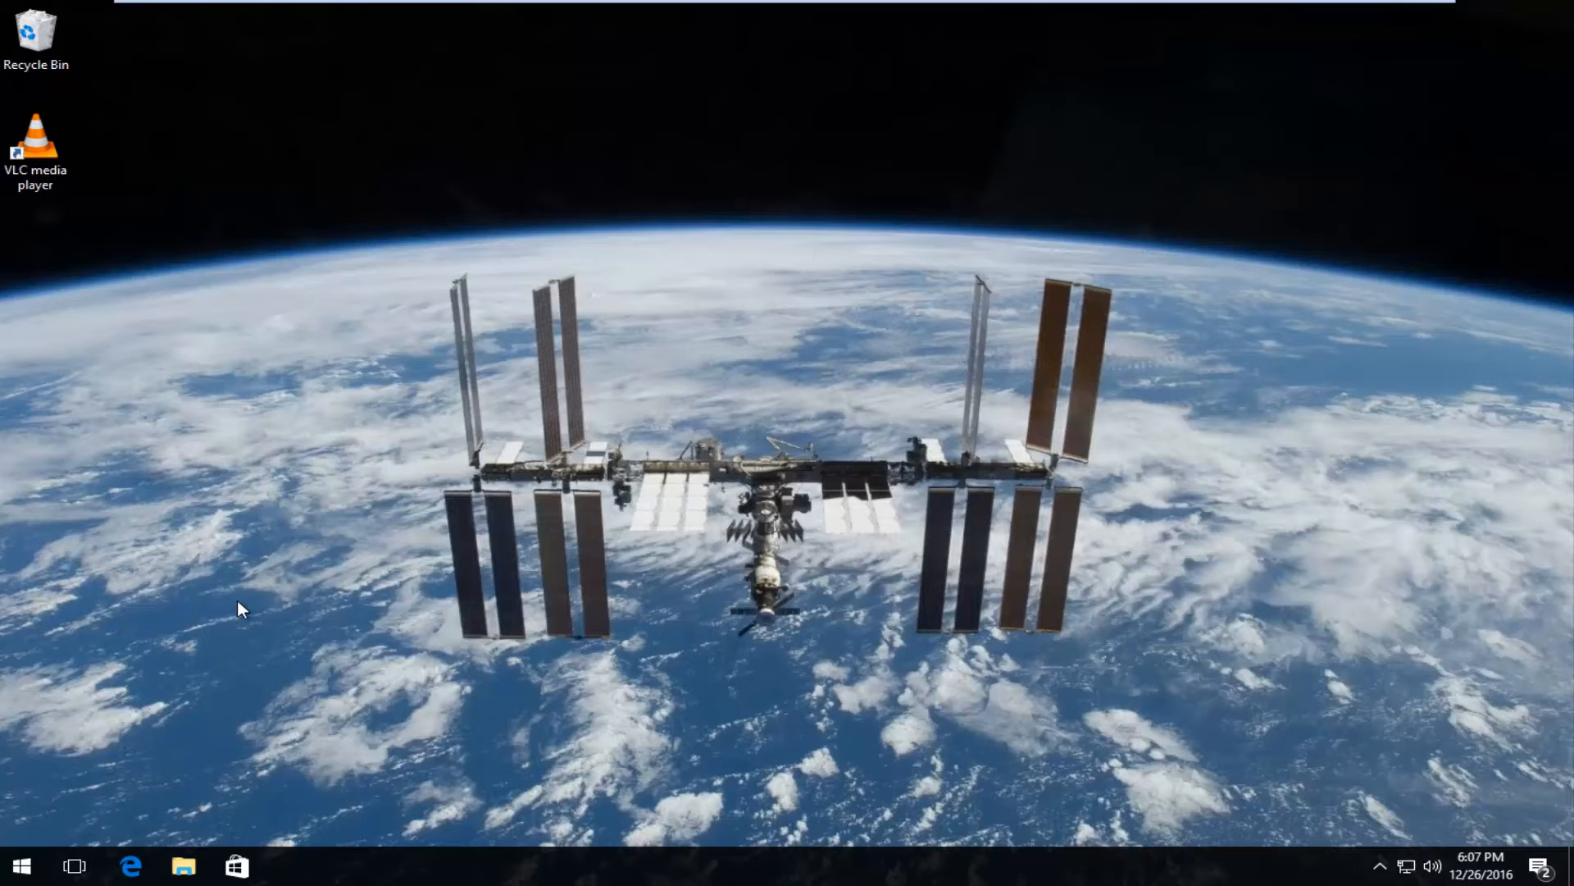
Open Display settings from the desktop context menu
{"action": "left_click", "coordinate": [19, 864]}
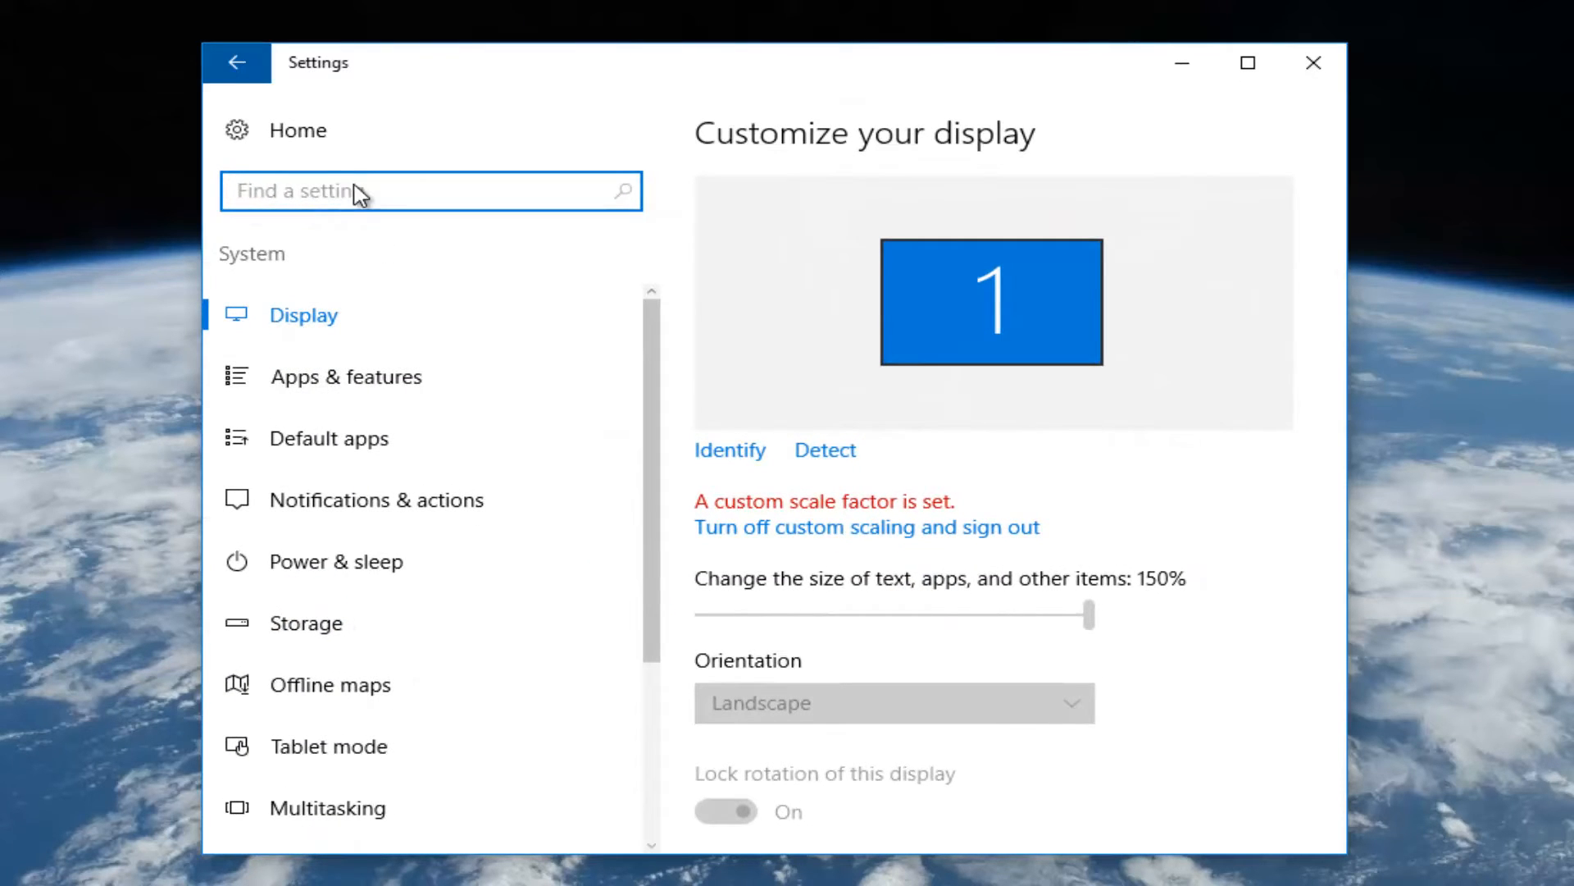
{"action": "mouse_move", "coordinate": [346, 438]}
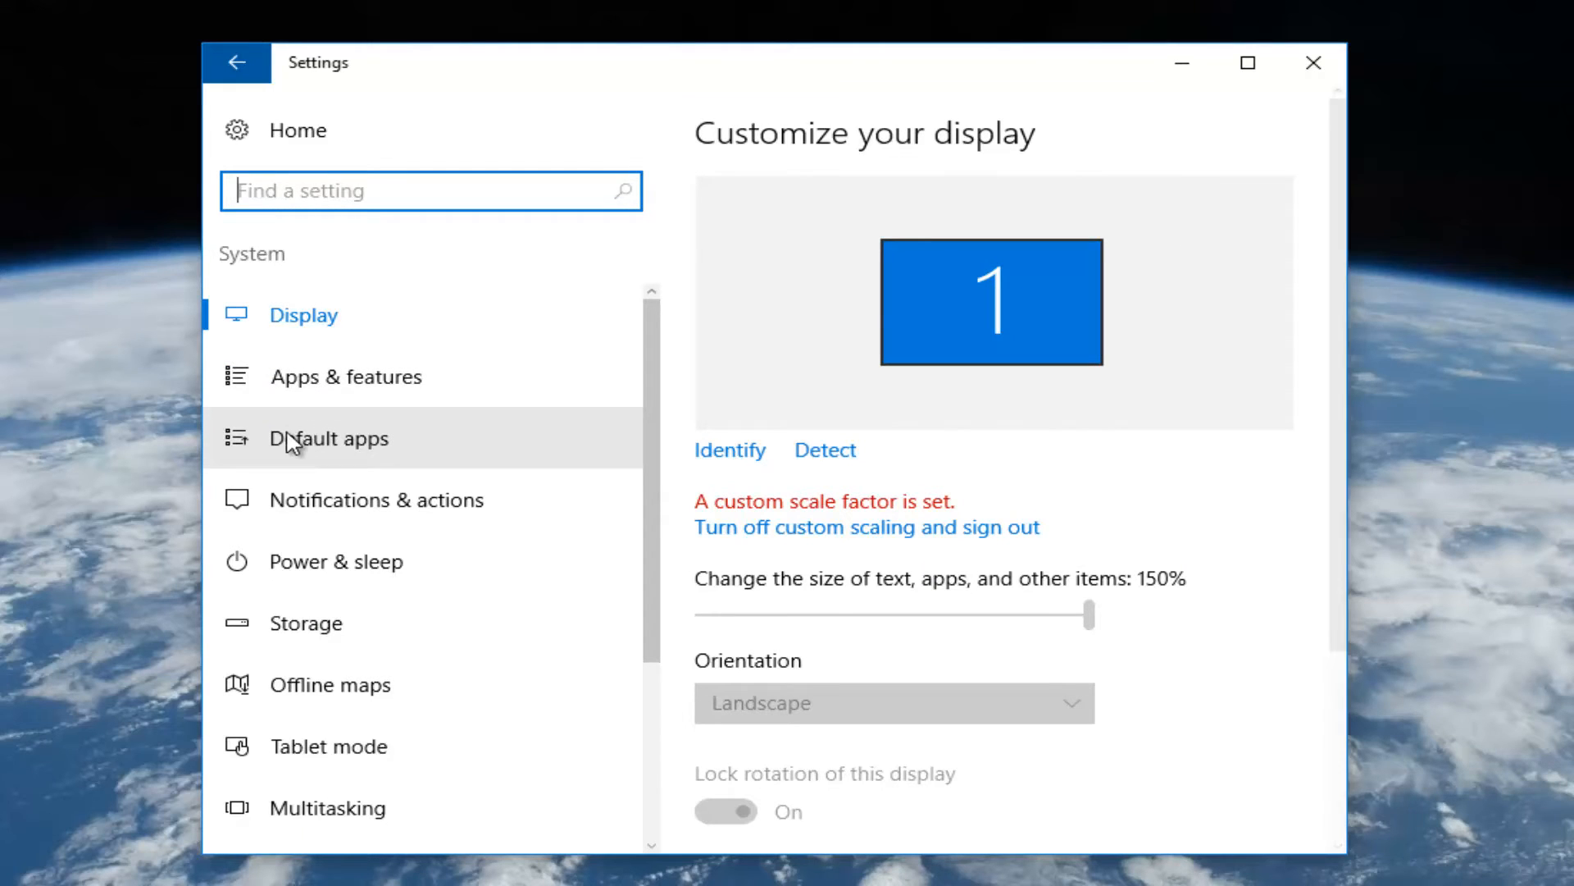
{"action": "mouse_move", "coordinate": [319, 452]}
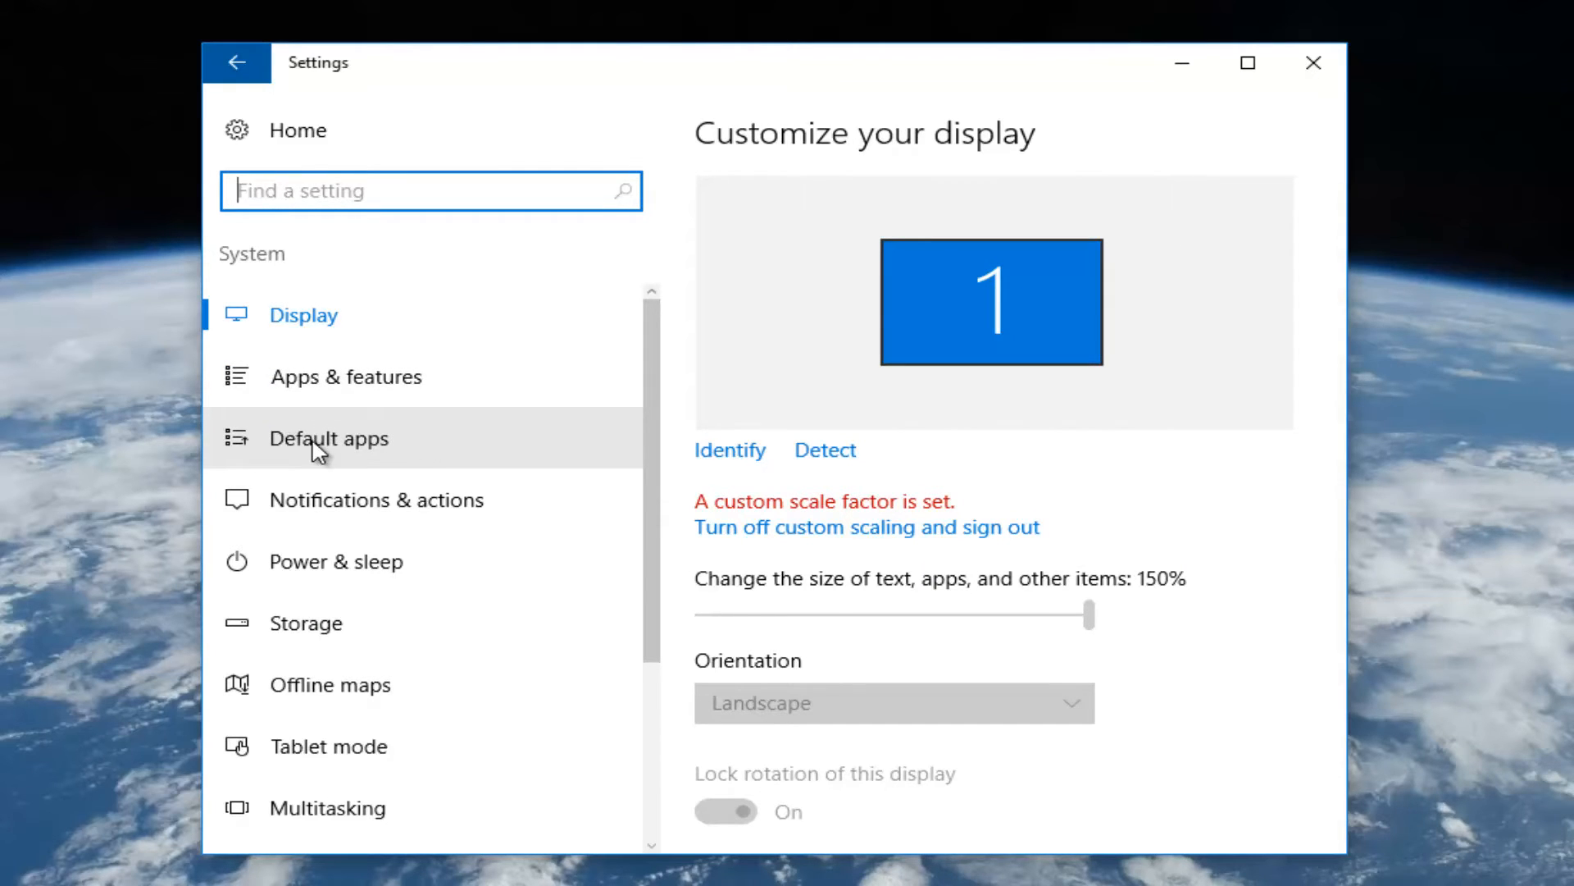
Go to the Default apps page under System in the sidebar
{"action": "left_click", "coordinate": [328, 438]}
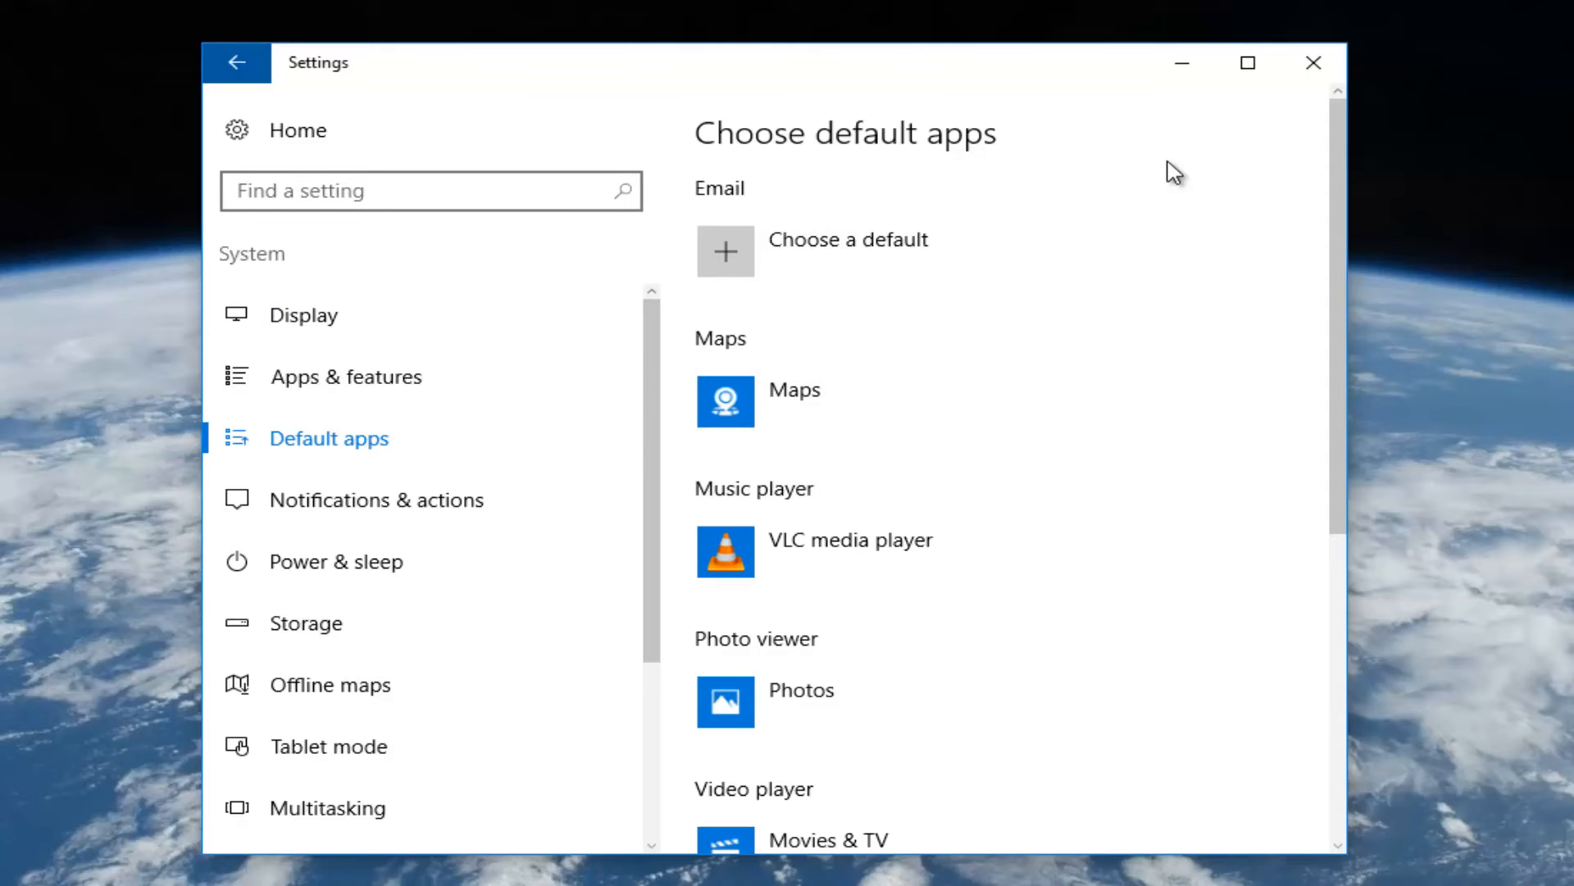
Scroll to Video player and open its Movies & TV choice list
{"action": "scroll", "scroll_direction": "down", "scroll_amount": 3}
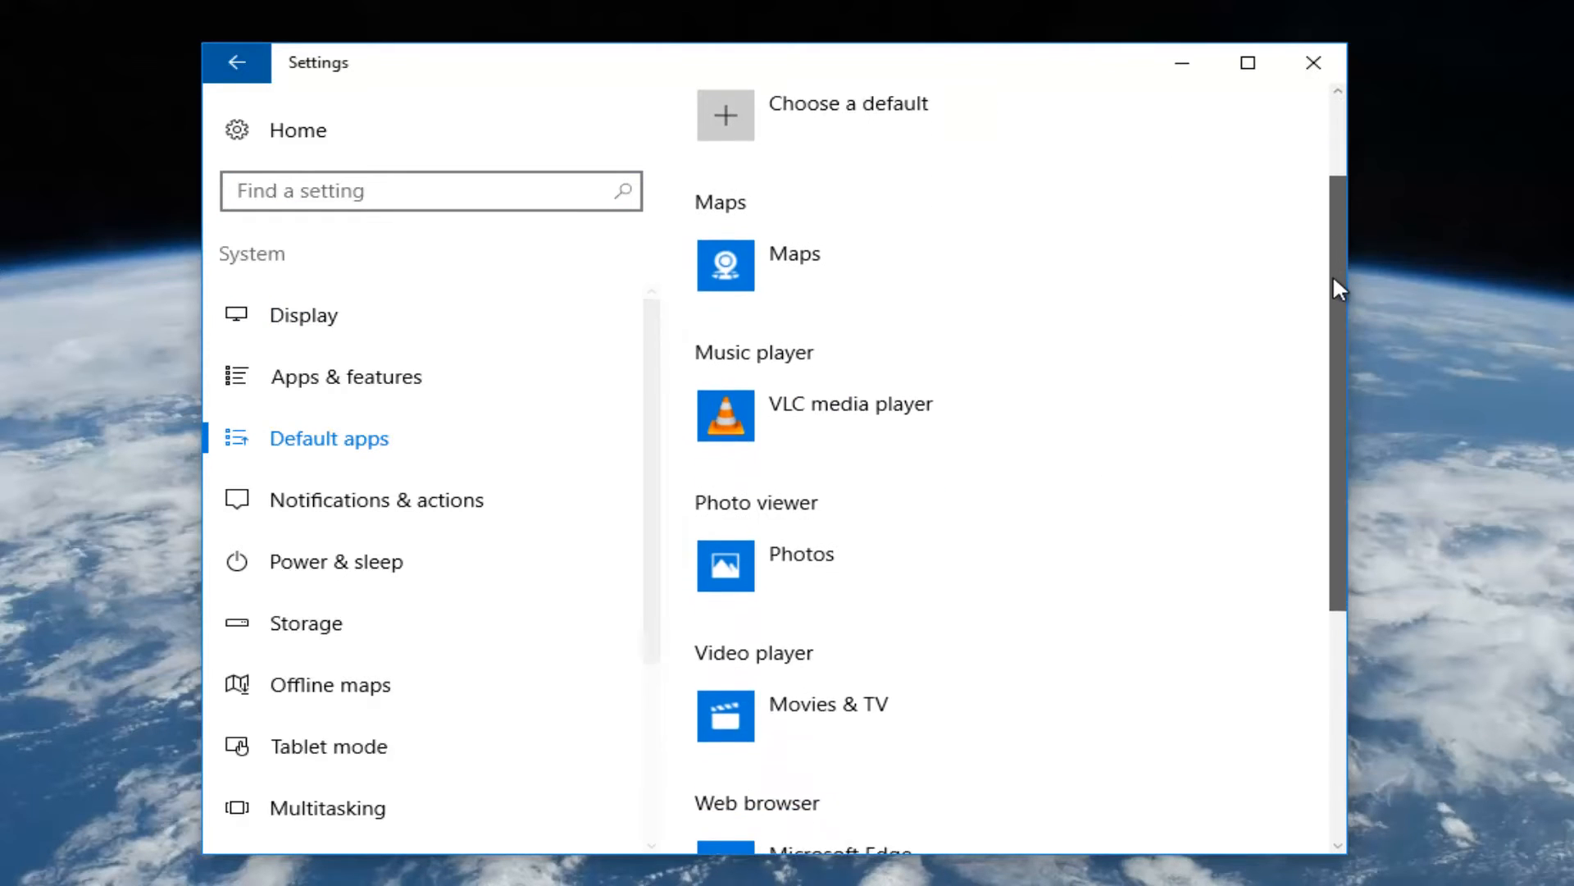
{"action": "scroll", "scroll_direction": "down", "scroll_amount": 3}
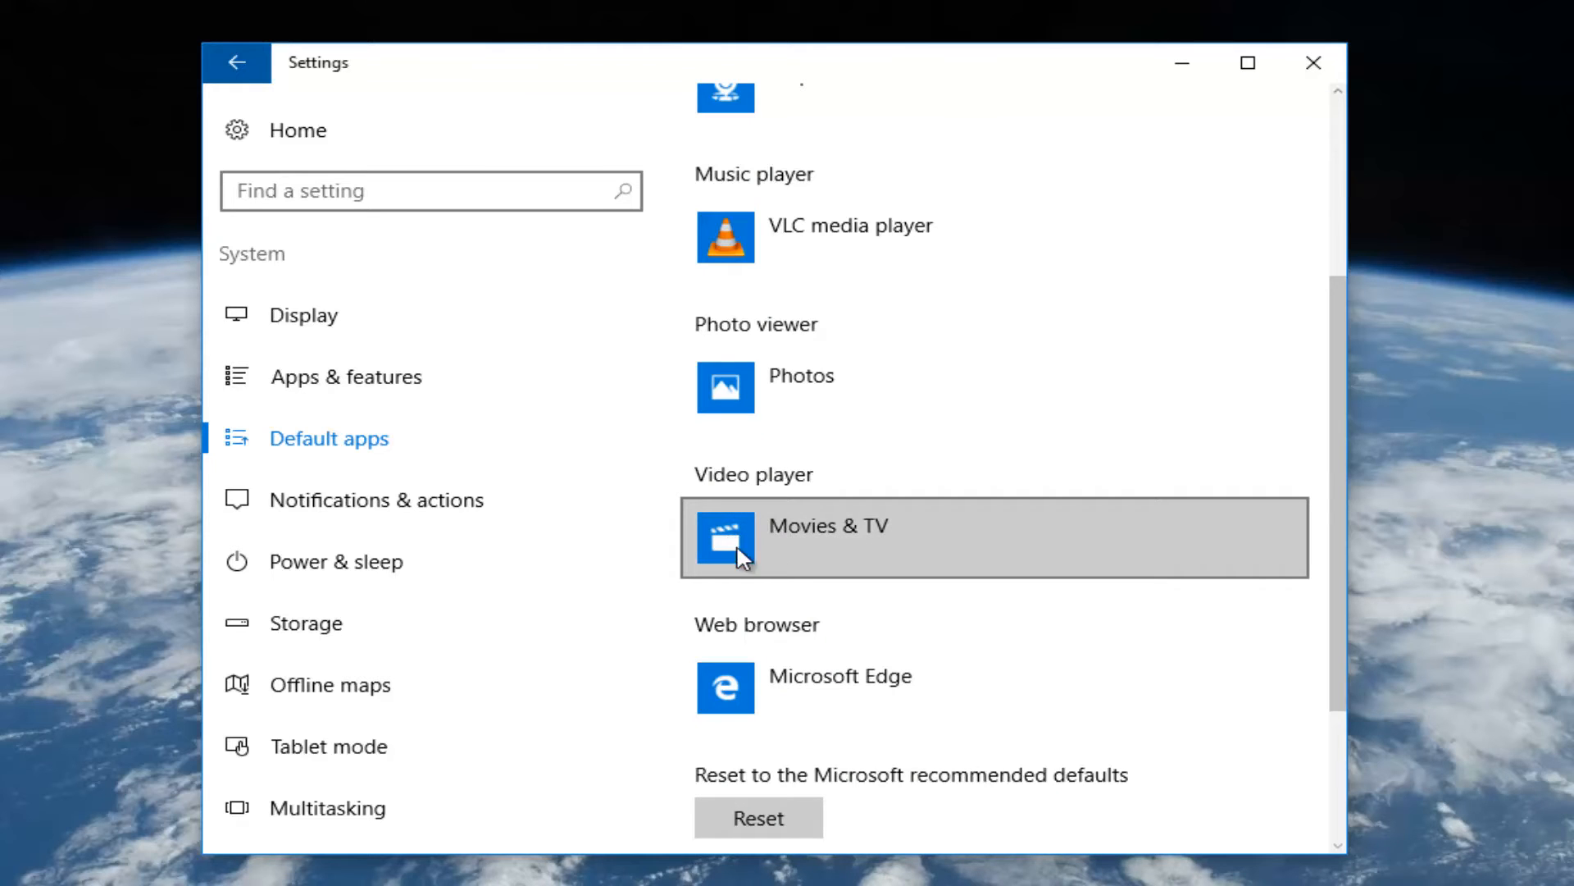
{"action": "left_click", "coordinate": [993, 537]}
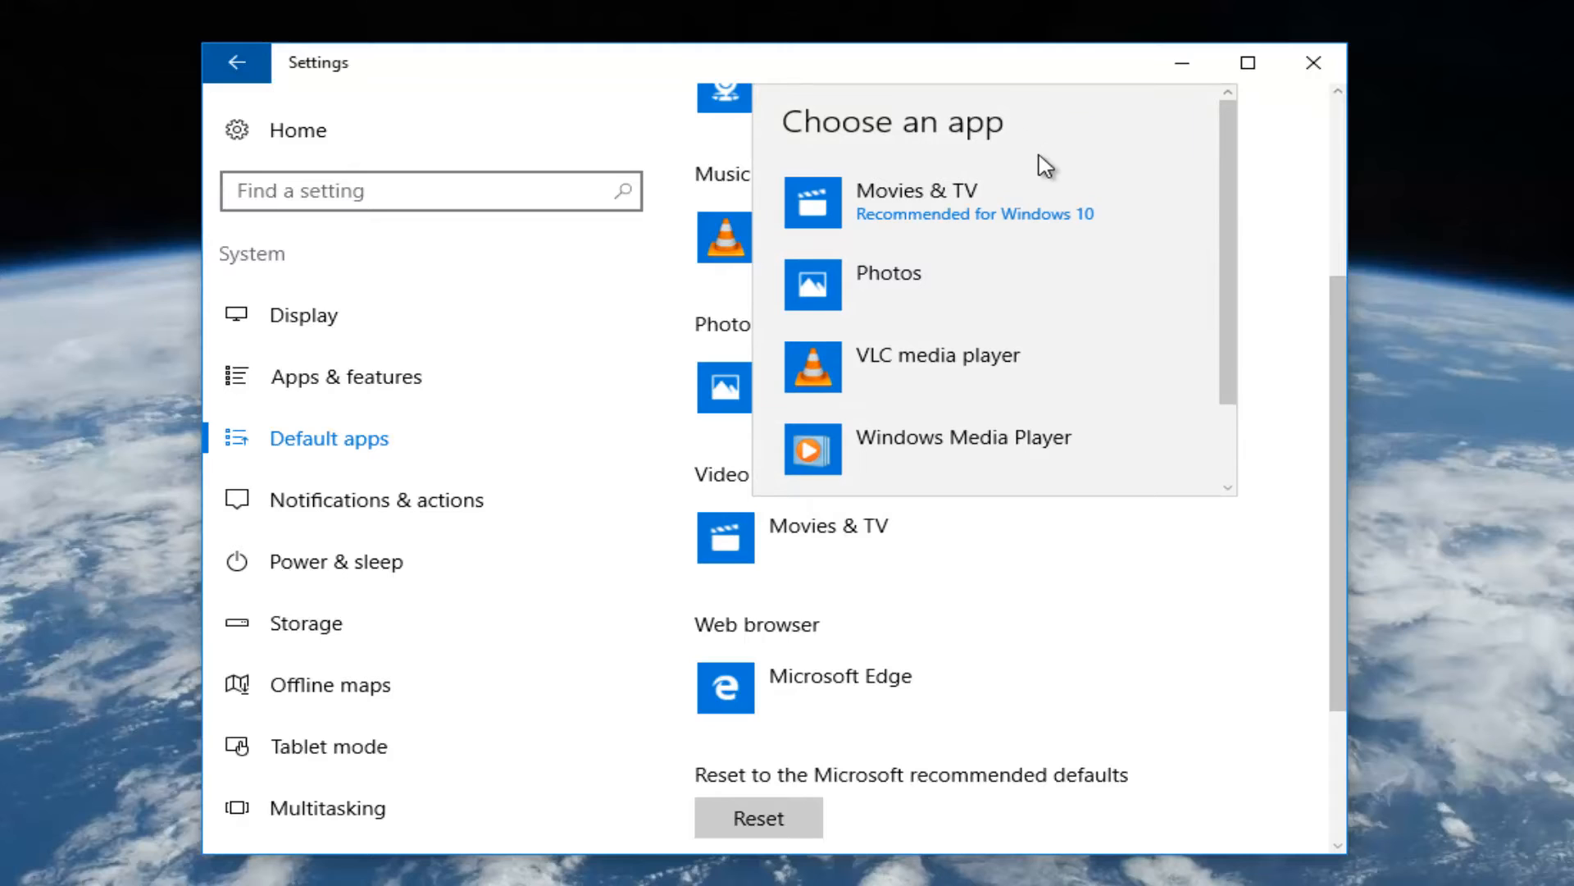
{"action": "mouse_move", "coordinate": [1232, 281]}
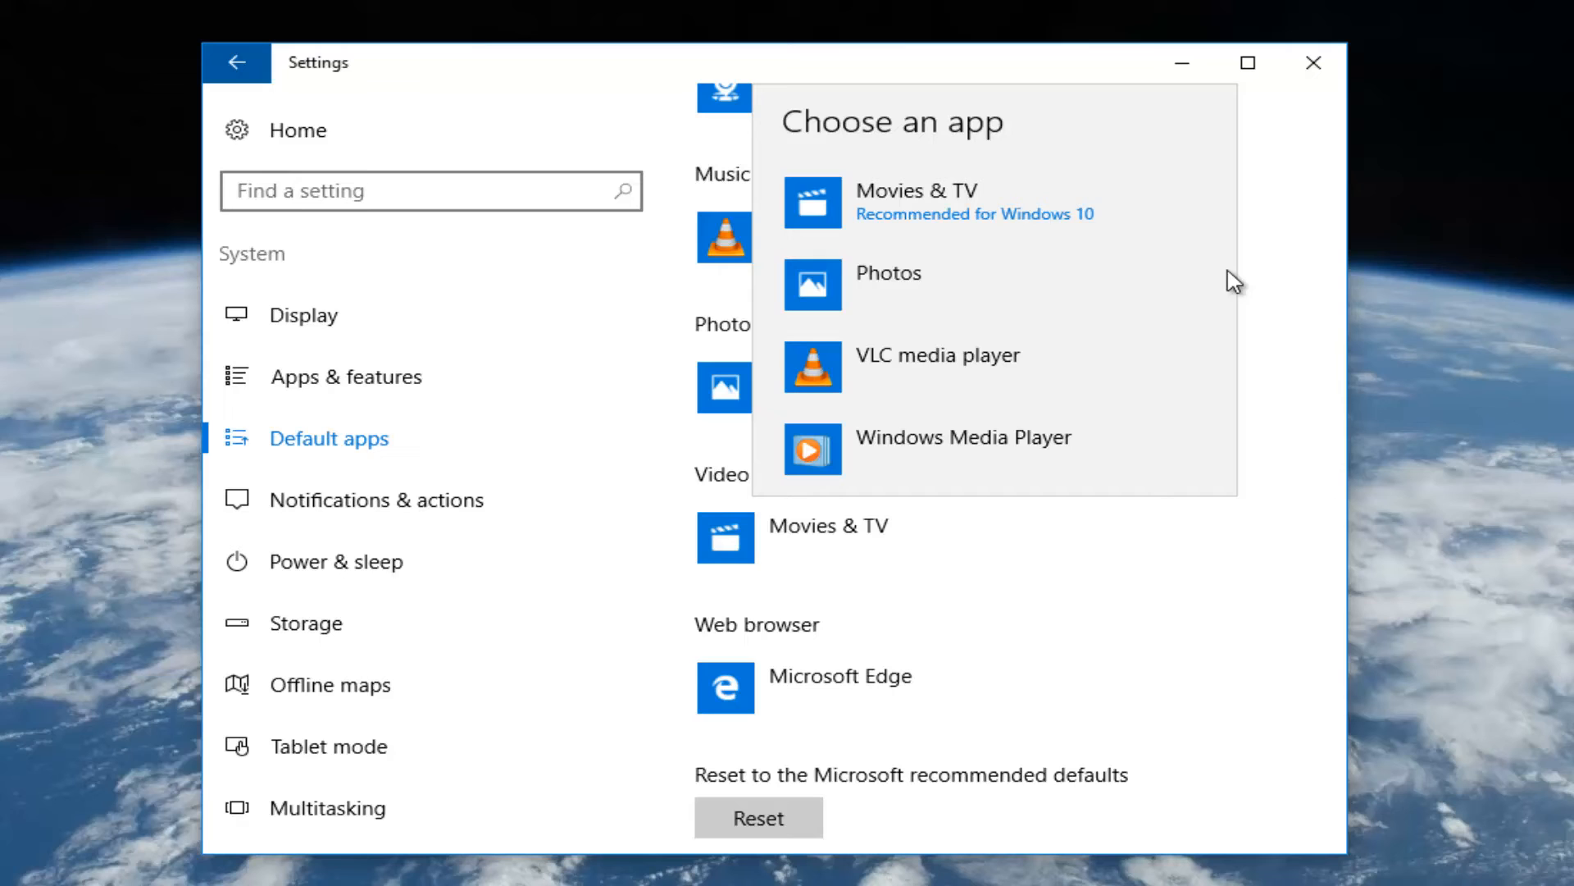
Choose VLC media player from the Choose an app list for video
{"action": "scroll", "scroll_direction": "down", "scroll_amount": 3}
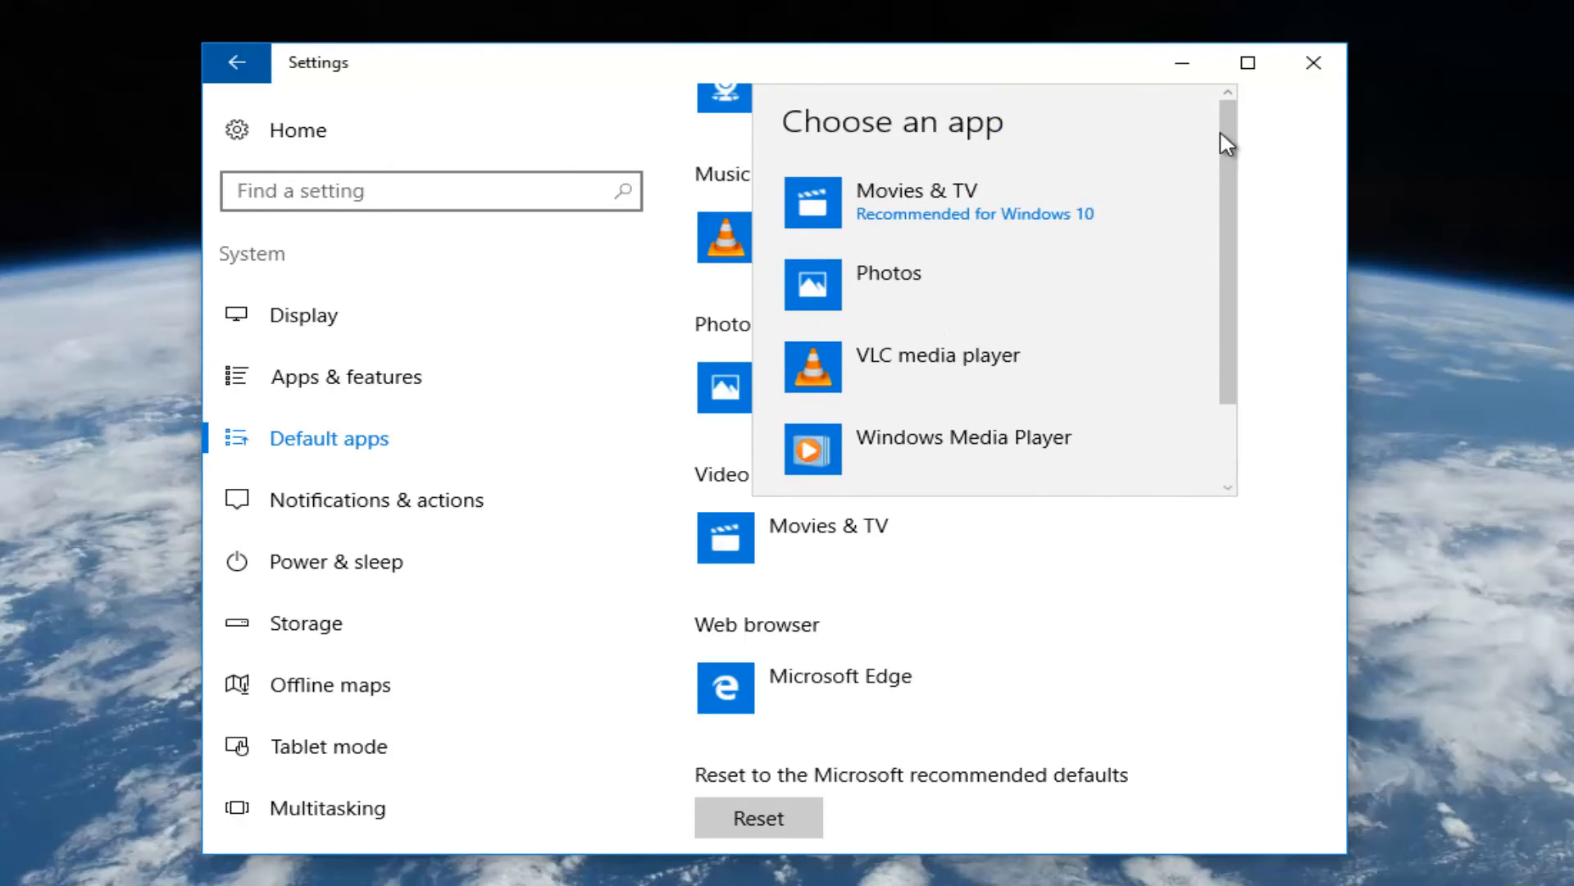
{"action": "scroll", "scroll_direction": "down", "scroll_amount": 3}
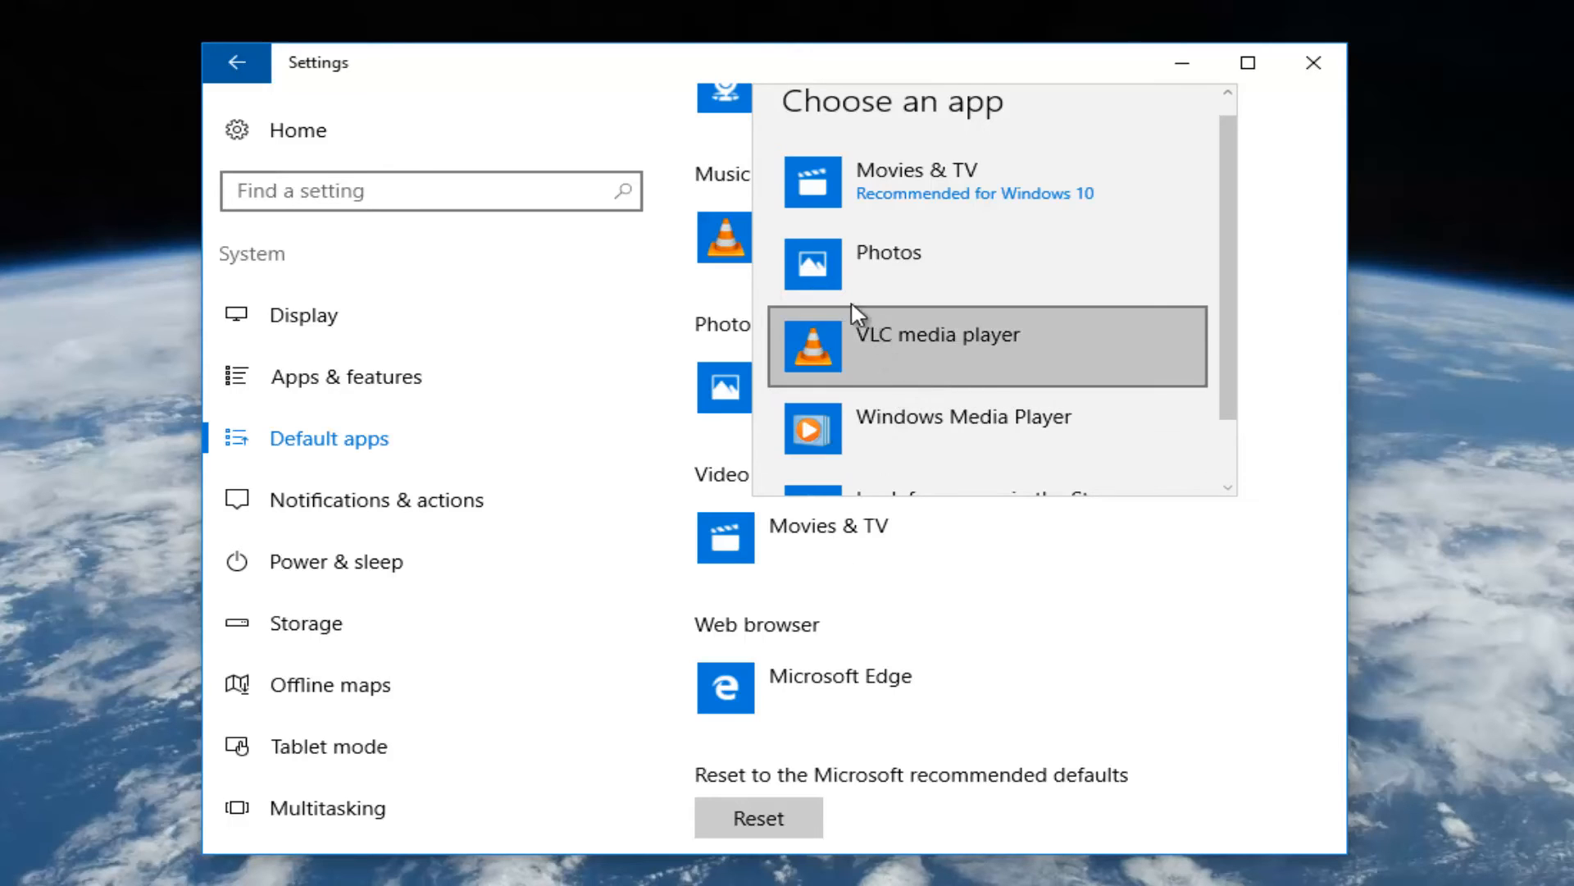
{"action": "mouse_move", "coordinate": [850, 349]}
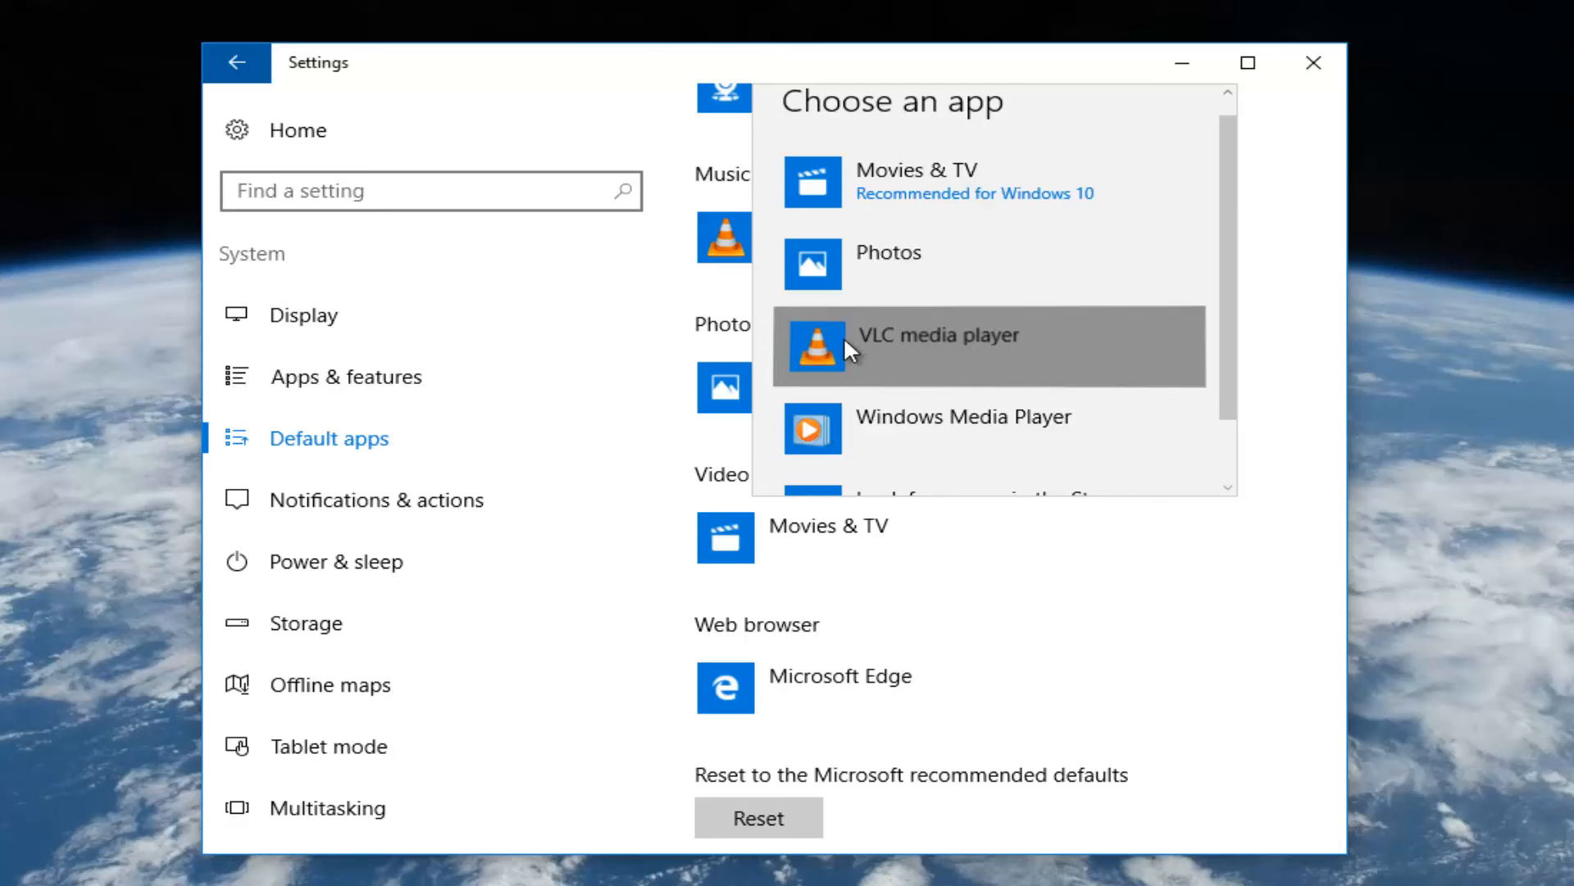
{"action": "left_click", "coordinate": [939, 346]}
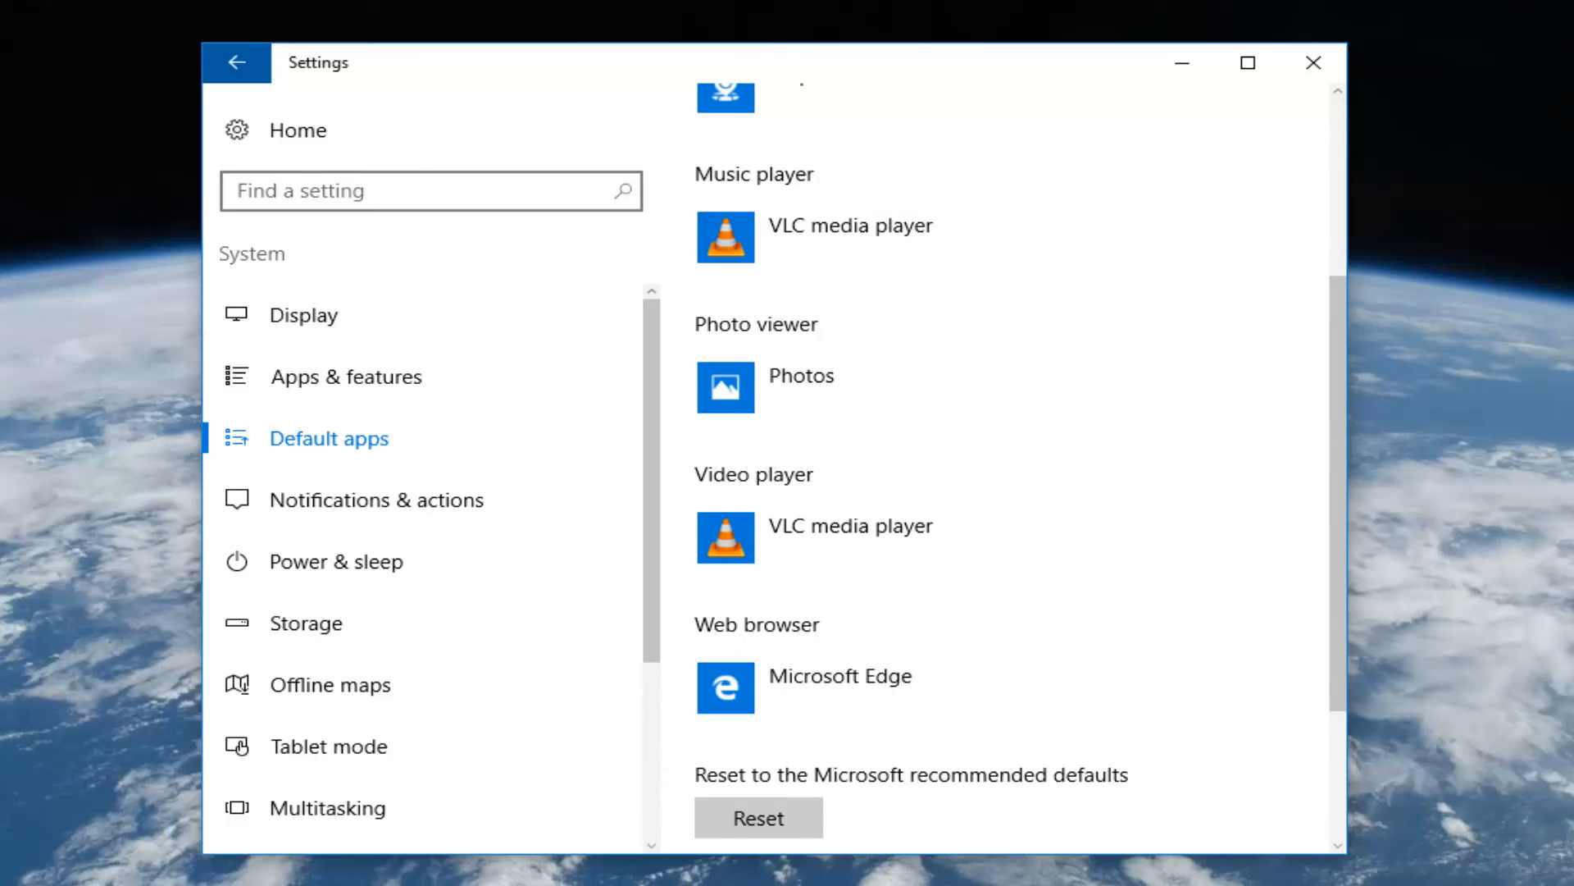
{"action": "mouse_move", "coordinate": [345, 376]}
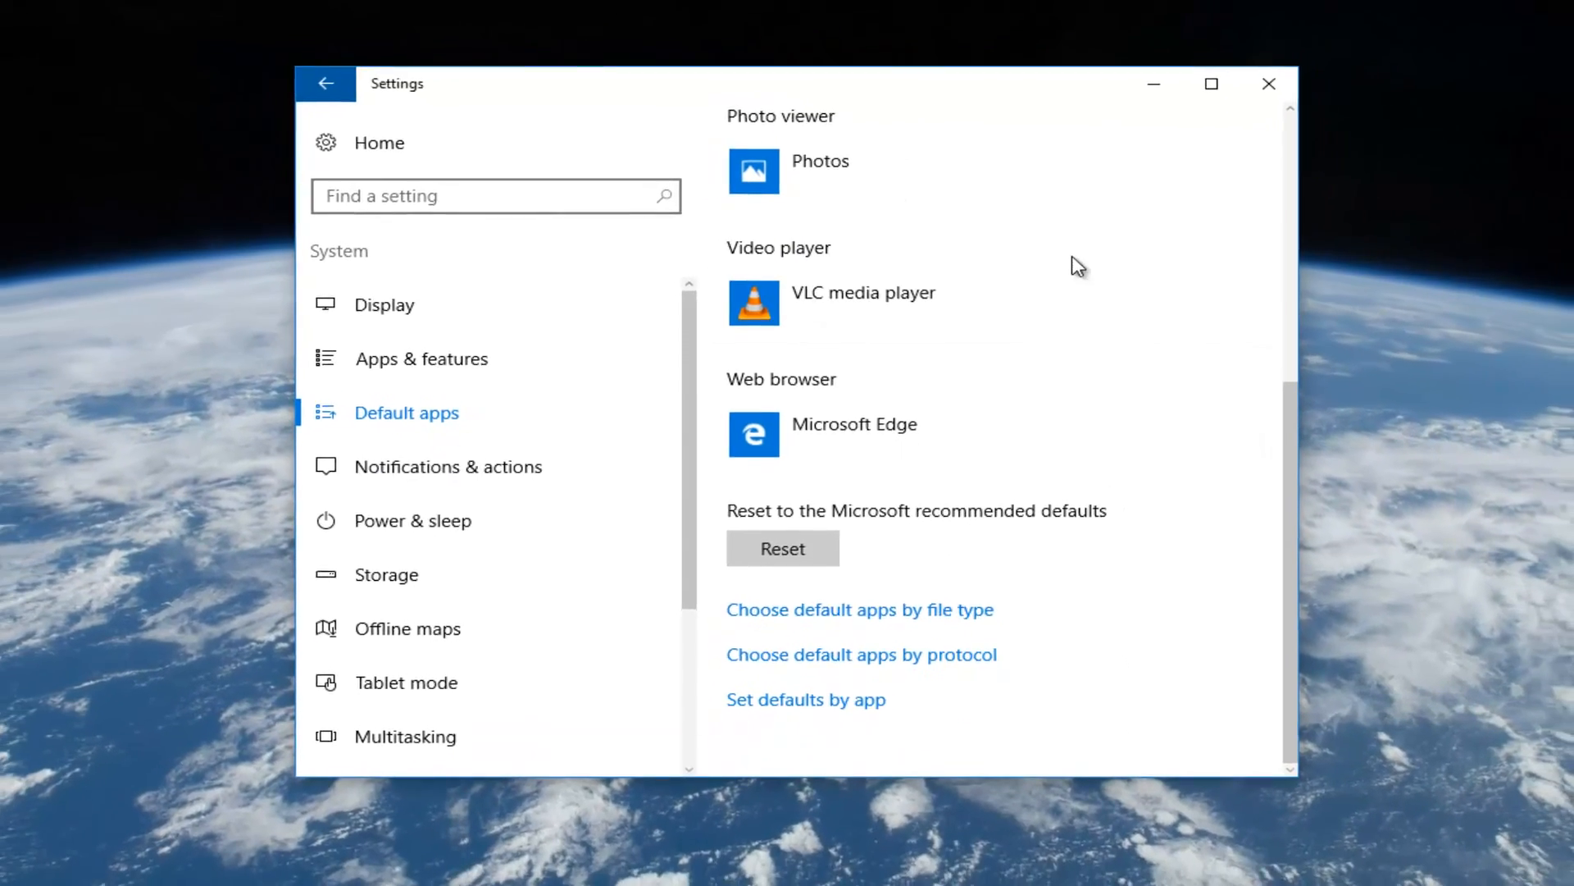
Close the Settings window to return to the desktop
{"action": "left_click", "coordinate": [1269, 84]}
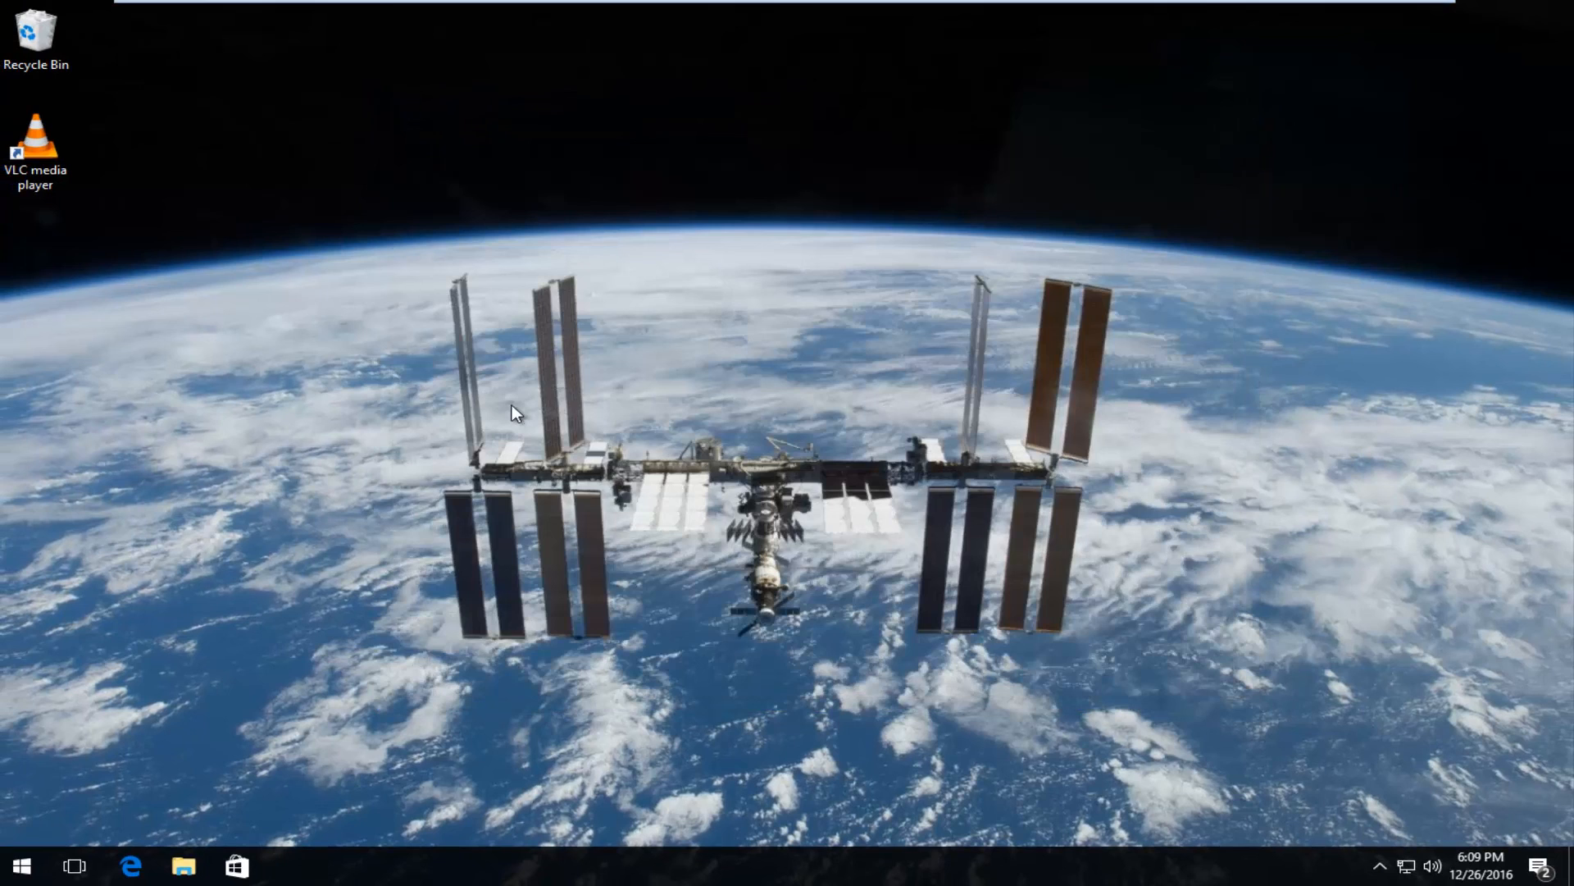